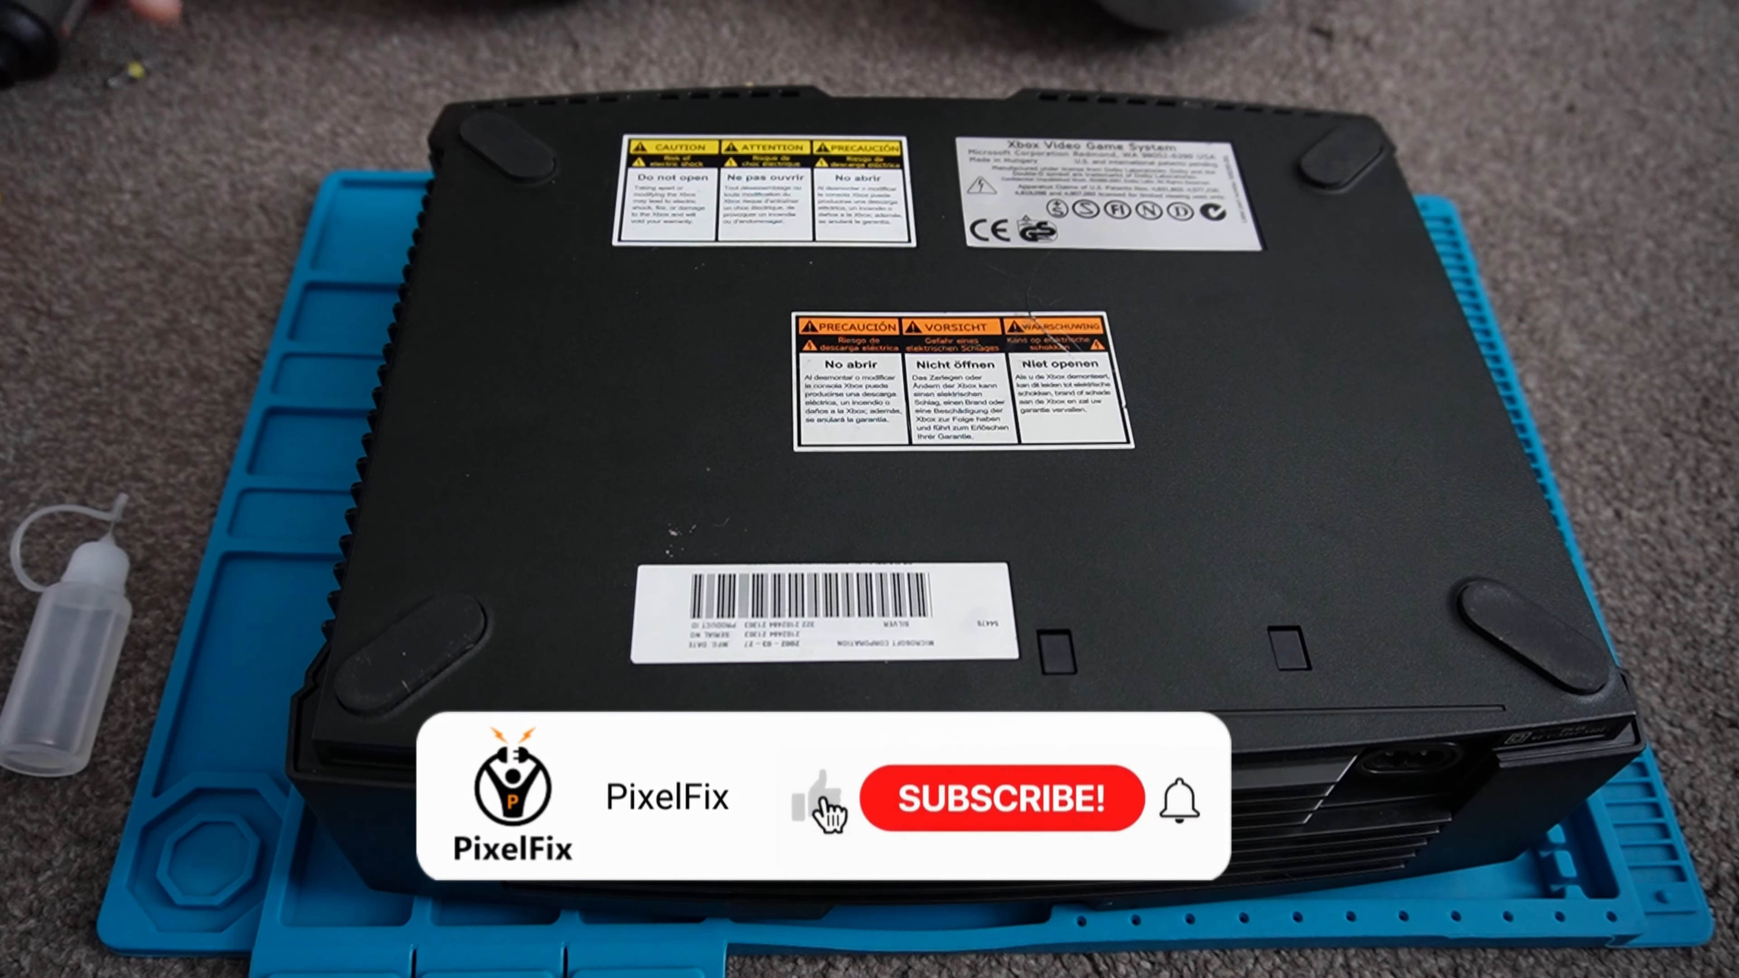
pyautogui.click(997, 797)
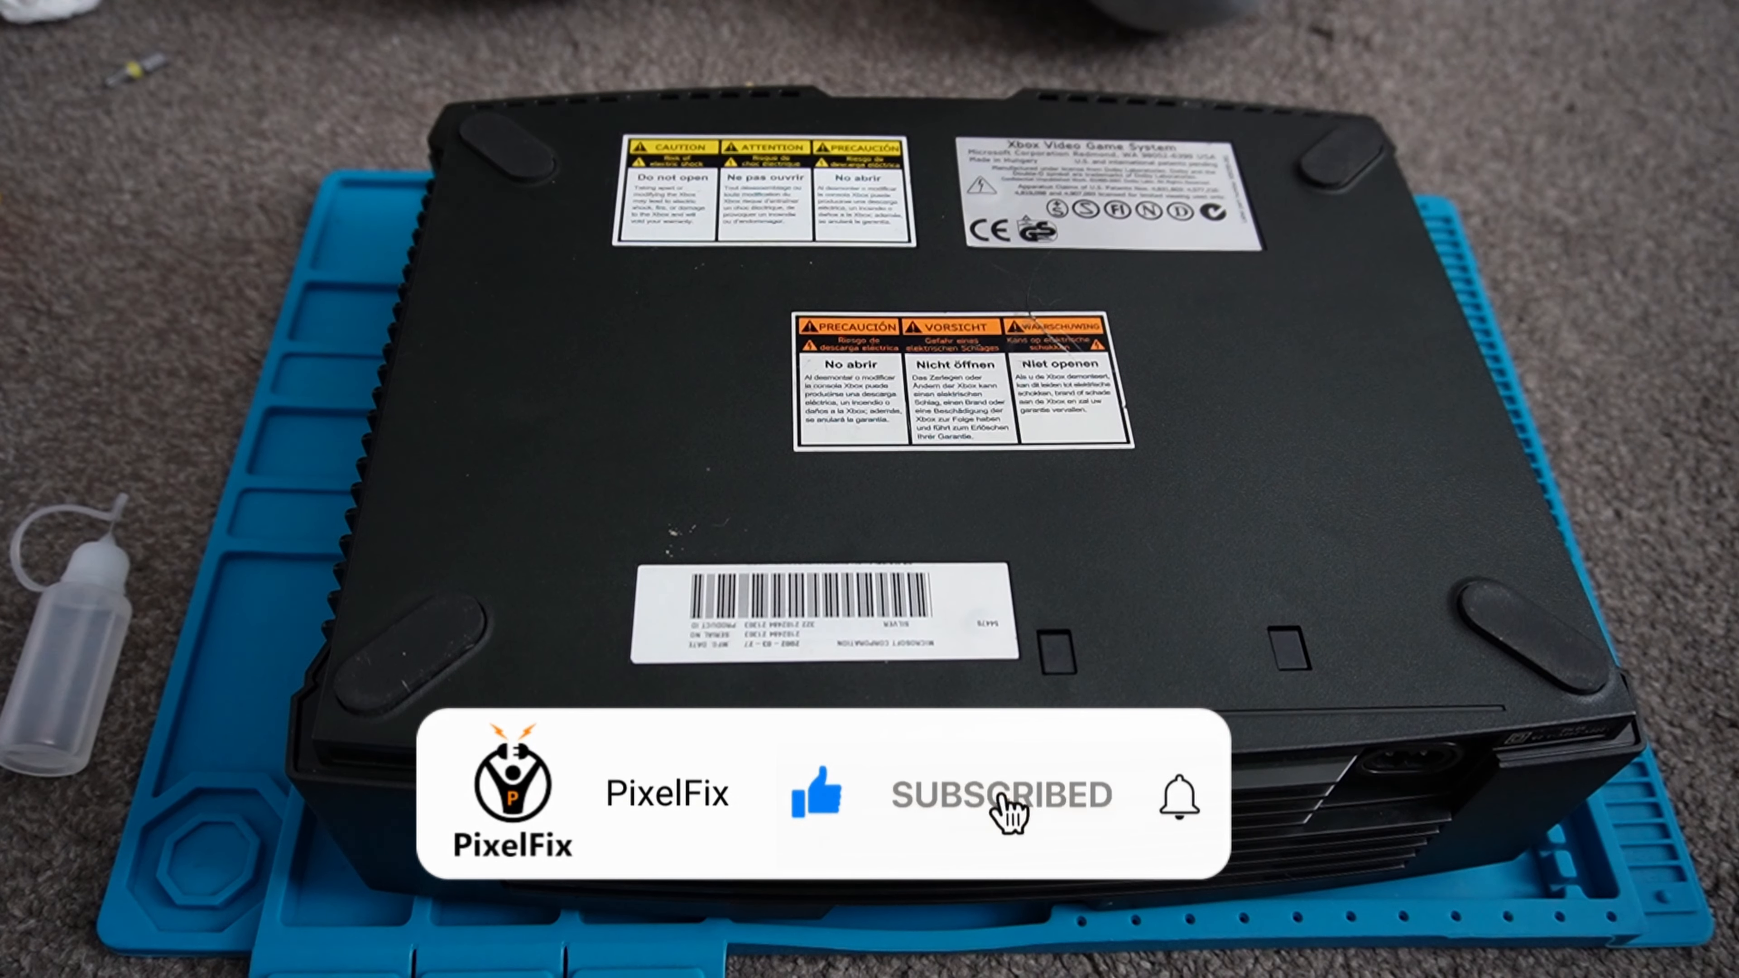